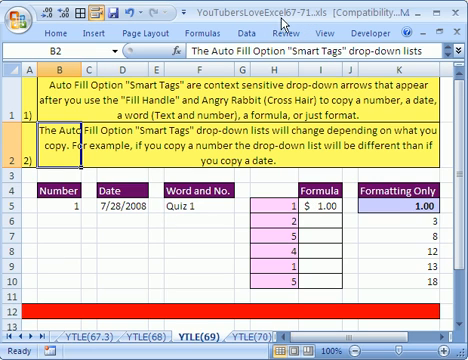
mouse_move(284, 22)
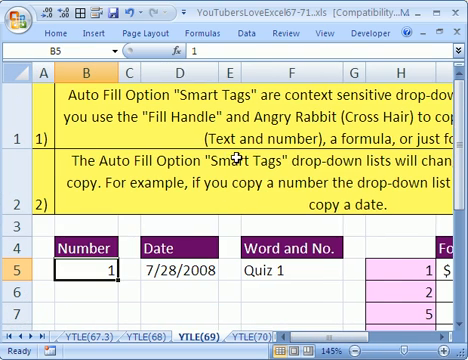
Enter 1 in the Number column as the start of the 1-5 series in B5:B9.
scroll(down, 3)
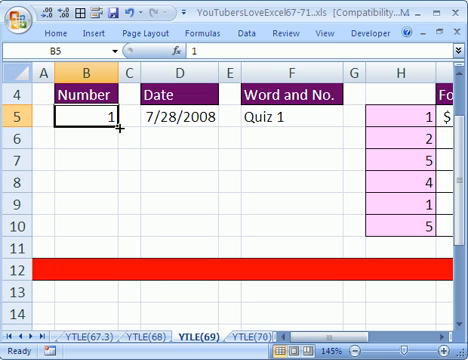
mouse_move(120, 140)
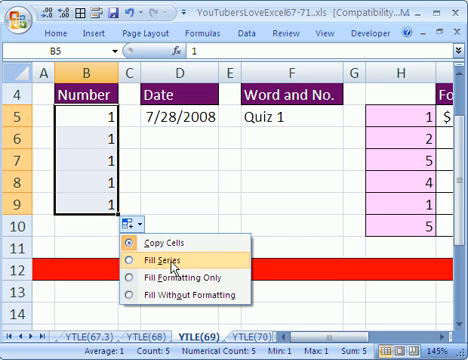
mouse_move(170, 268)
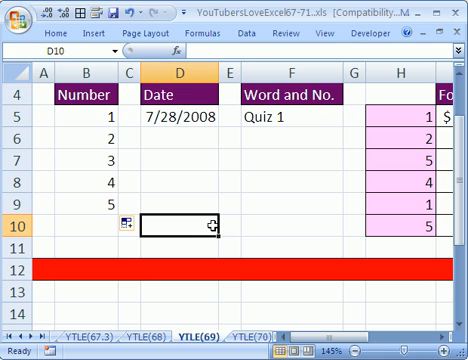
text(1)
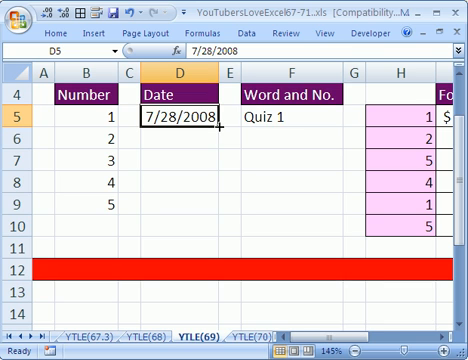
Fill 7/28/2008 down column D and switch the series to step by year through 7/28/2010.
drag(198, 130, 198, 204)
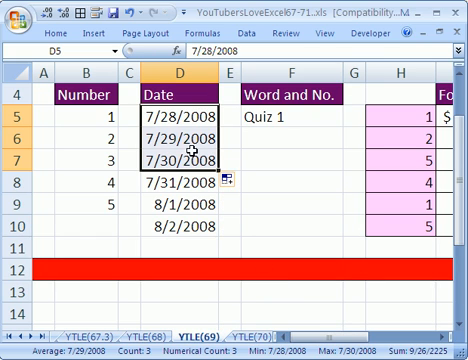
click(228, 186)
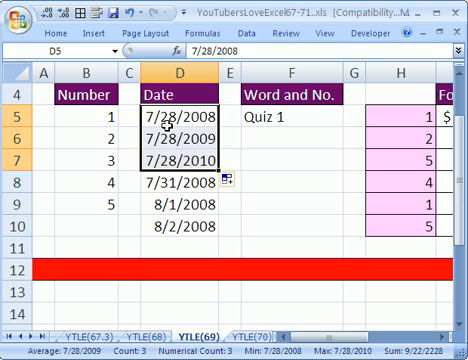
mouse_move(188, 154)
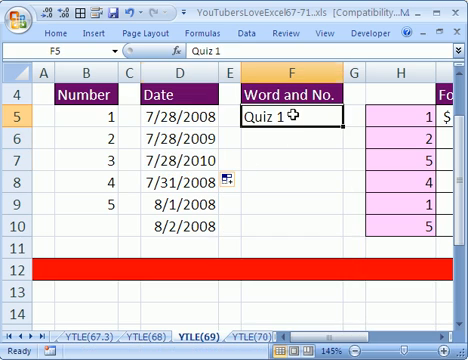
mouse_move(344, 148)
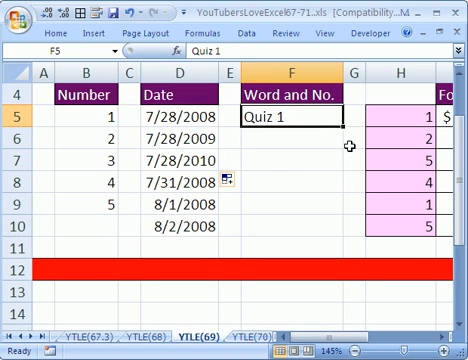
mouse_move(344, 124)
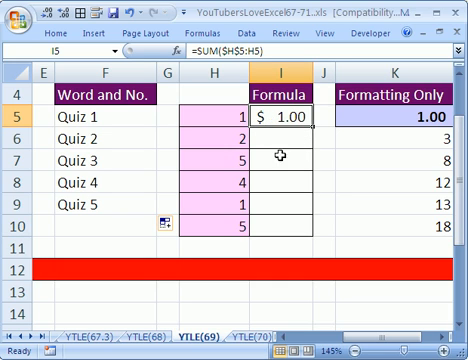
Select I5 with =SUM($H$5:H5) as the running-total formula to carry down the Formula column.
click(288, 156)
text(1)
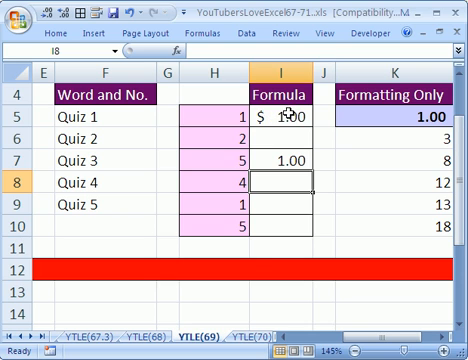
mouse_move(288, 220)
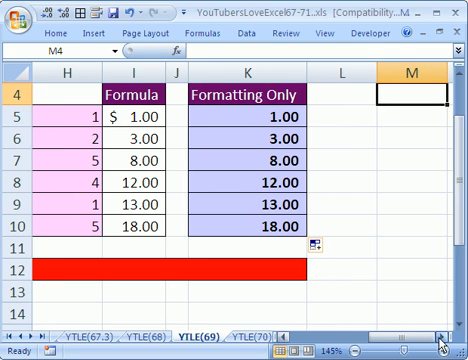
Enter the label Word in L4 and again in M4 beside the Formatting Only heading.
text(W)
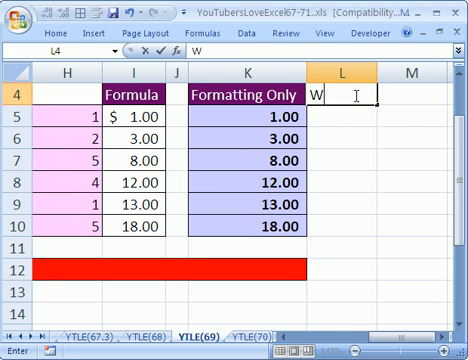
text(Word1)
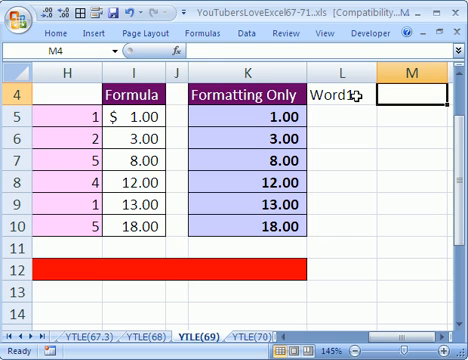
text(Word)
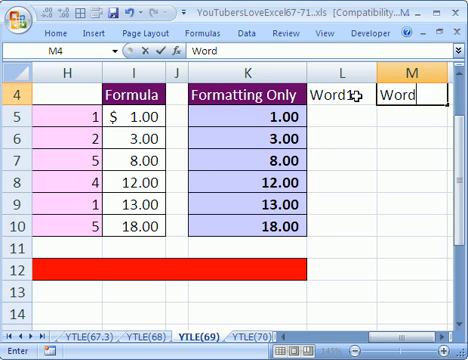